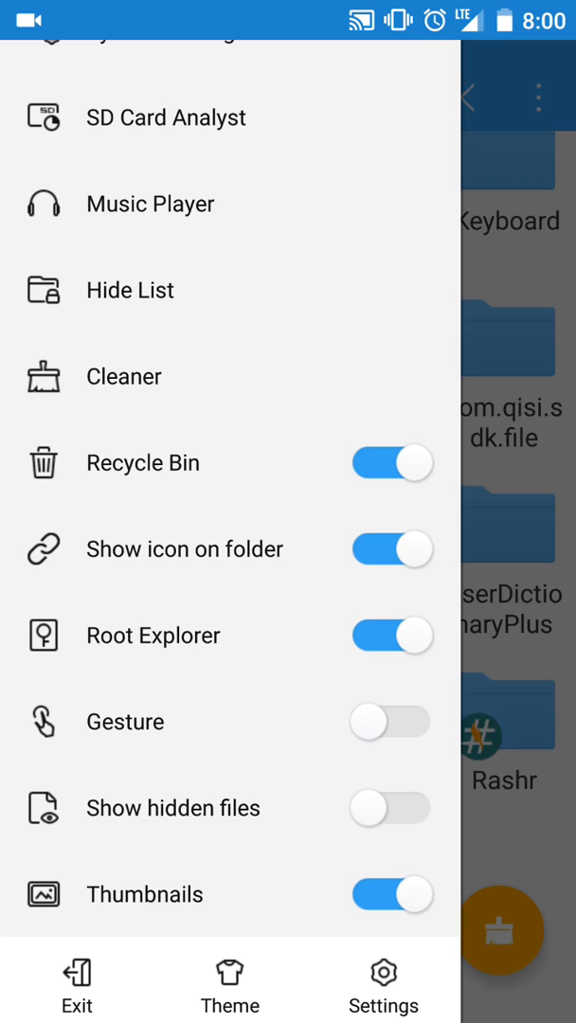
Enable Root Explorer and mount the system partition read-write
click(391, 637)
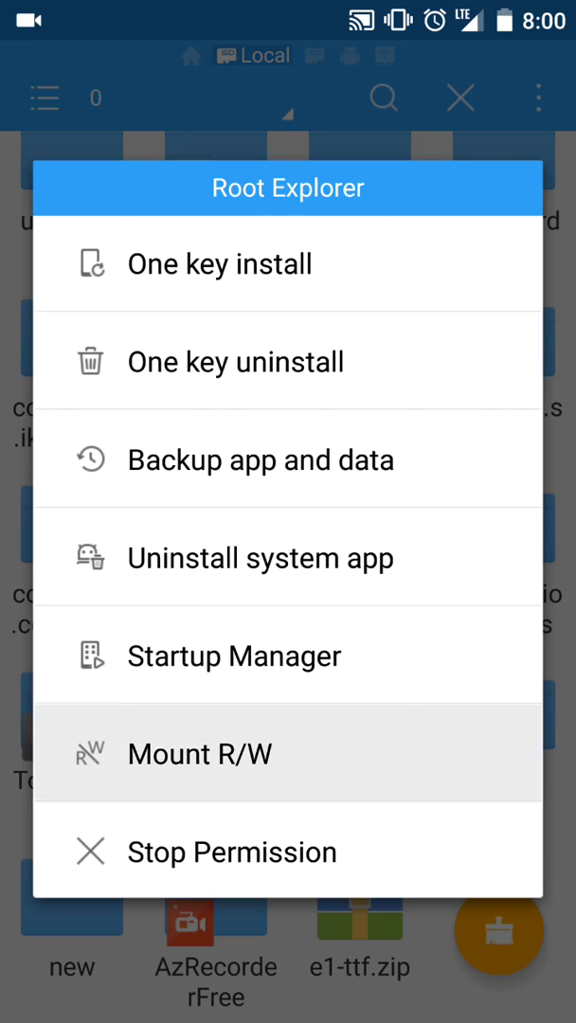
click(201, 754)
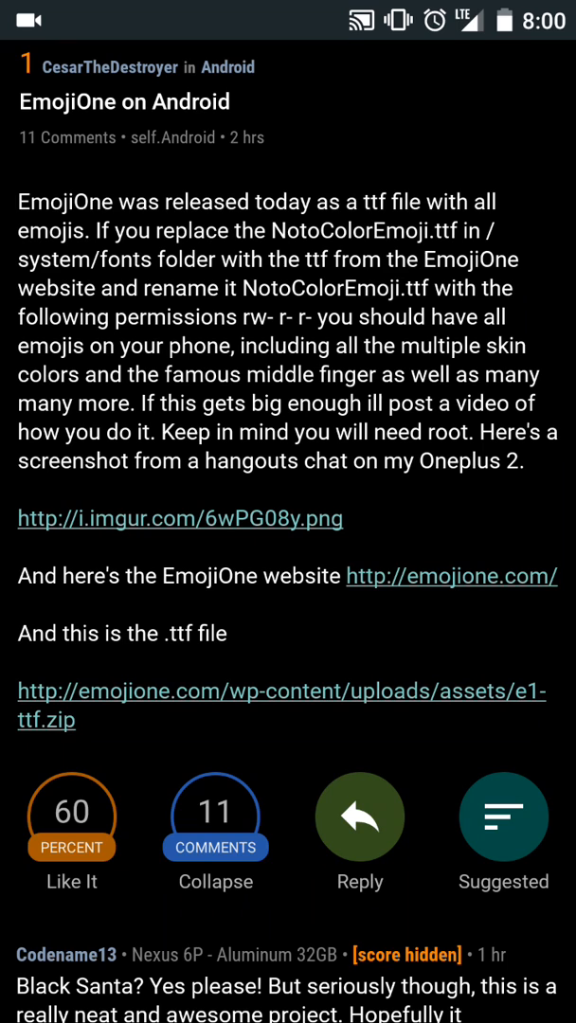
Read the EmojiOne install post in Relay Pro, then switch back to ES File Explorer via Recents
click(283, 705)
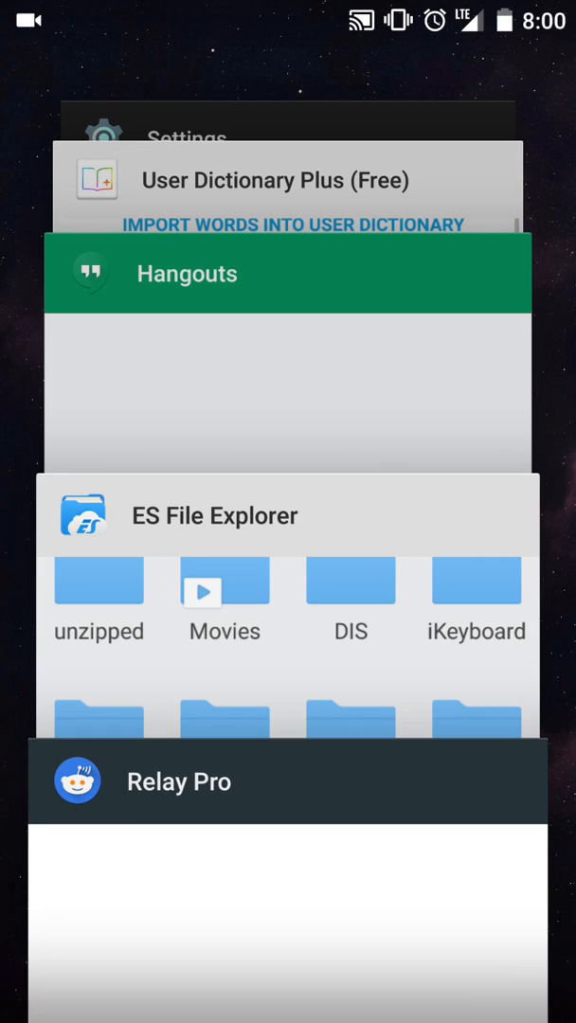
click(284, 515)
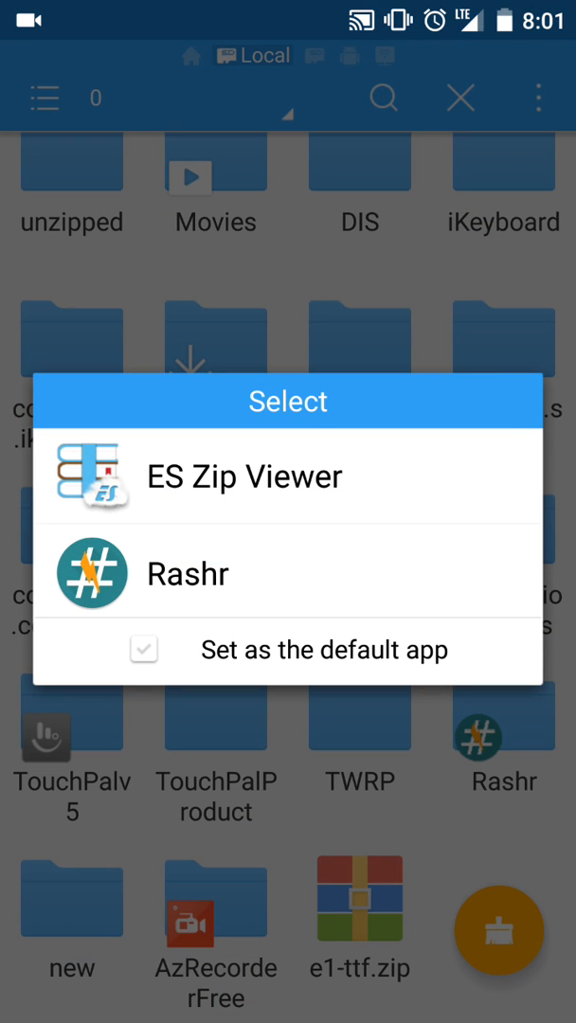
Extract the font from e1-ttf.zip with ES Zip Viewer into /sdcard/
click(243, 478)
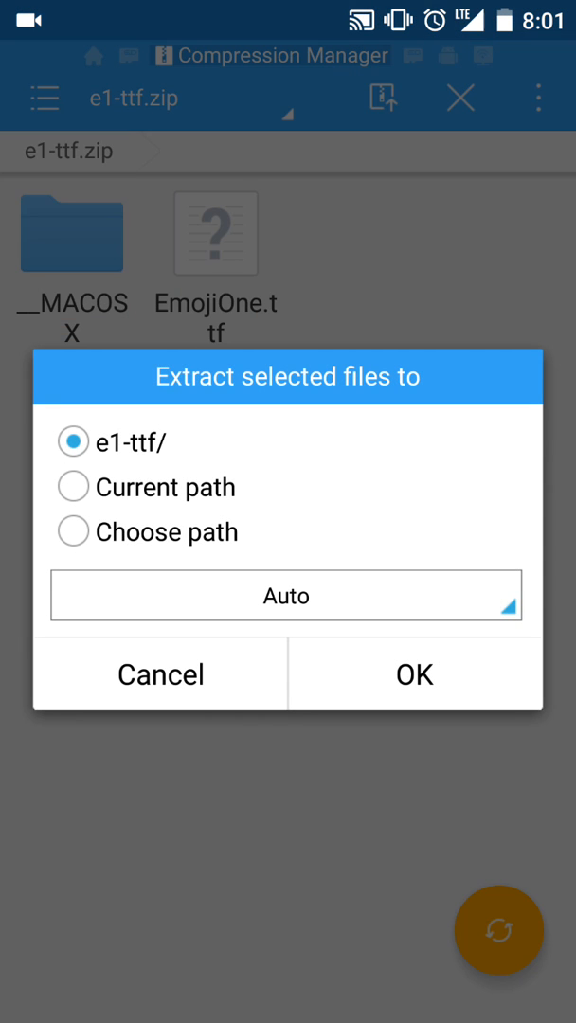
click(74, 531)
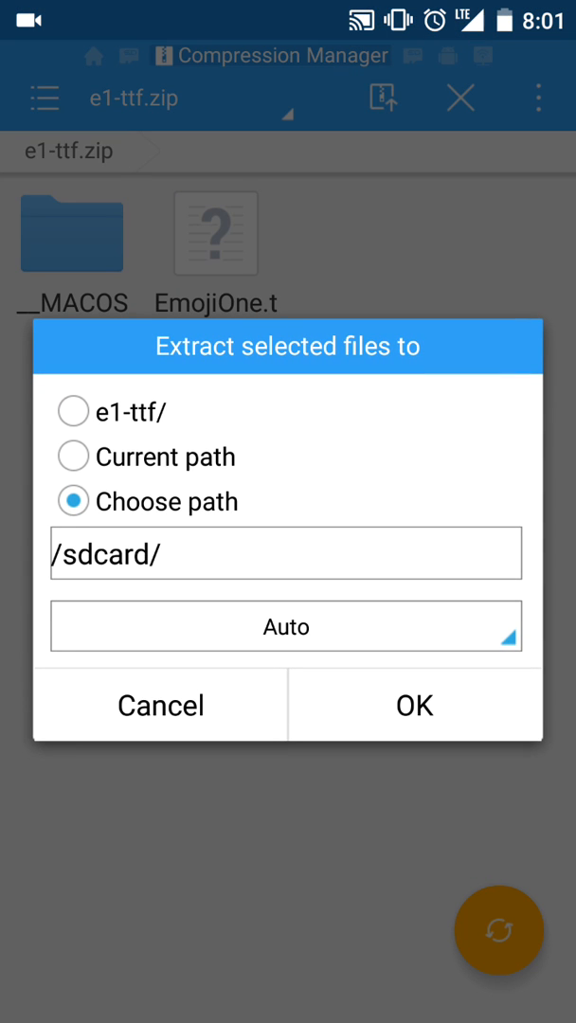
click(412, 704)
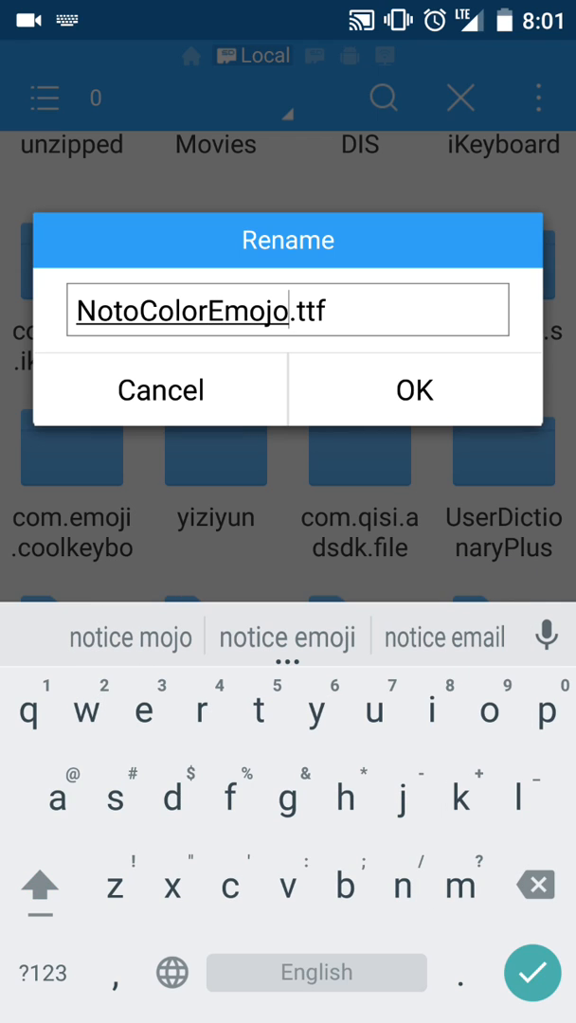
Rename the font NotoColorEmoji.ttf and move it into /system/fonts, overwriting the existing emoji font
click(413, 390)
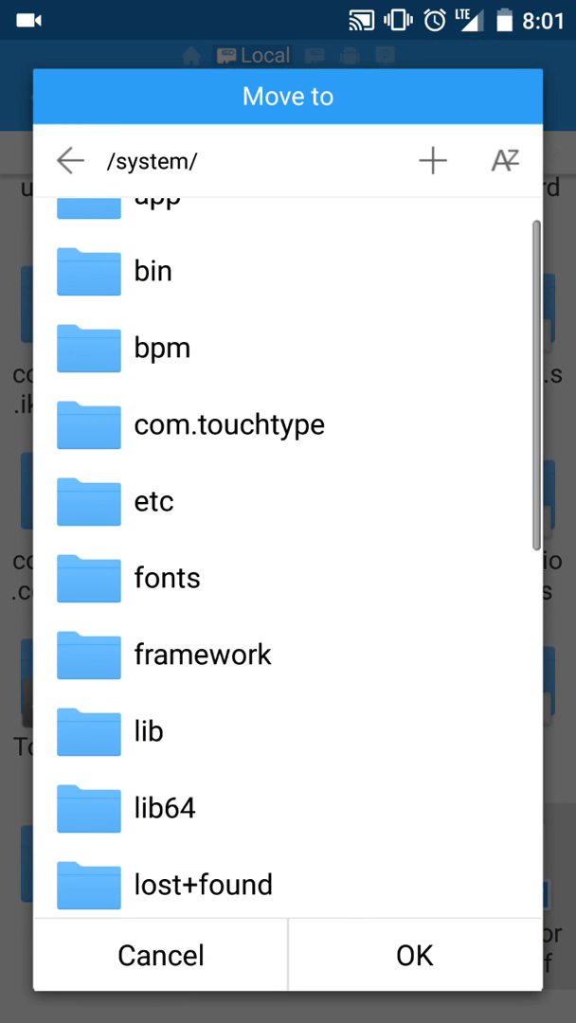
click(70, 159)
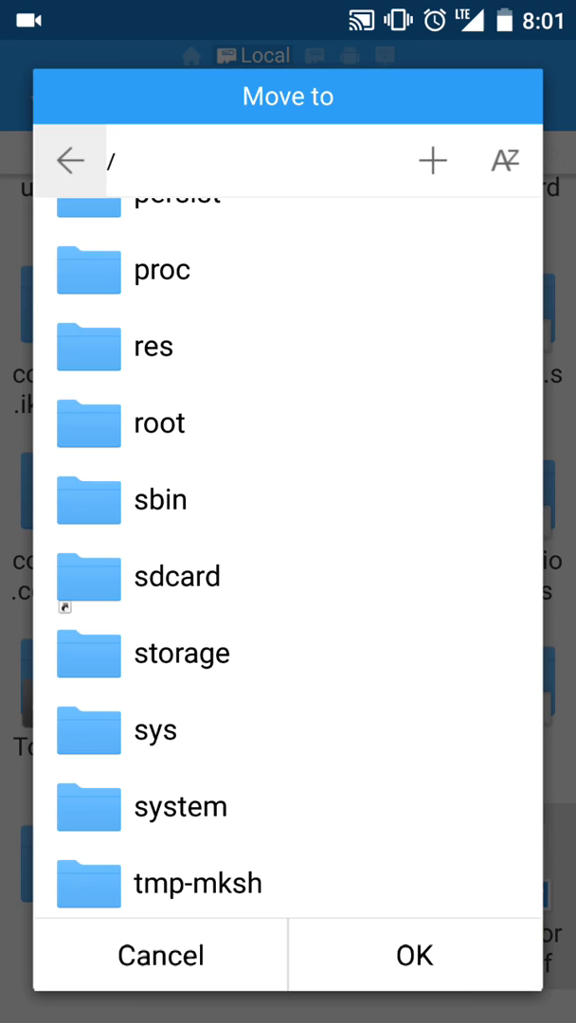
click(70, 159)
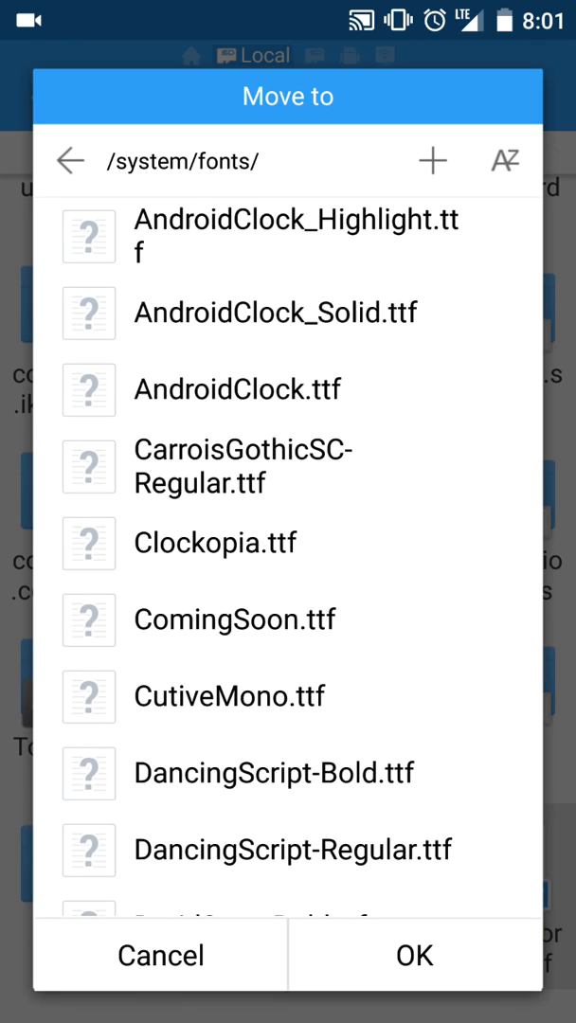
click(413, 955)
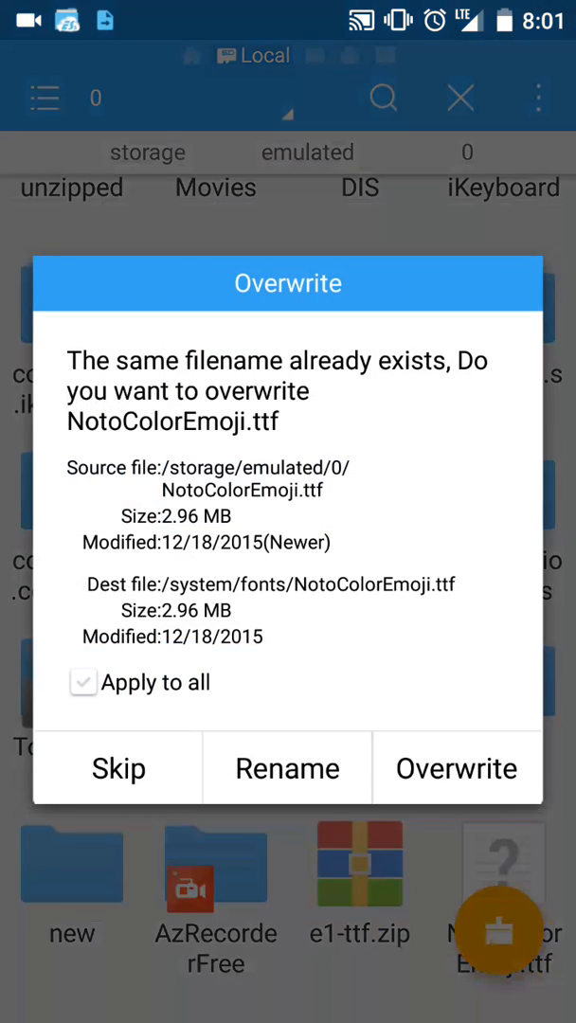
click(81, 682)
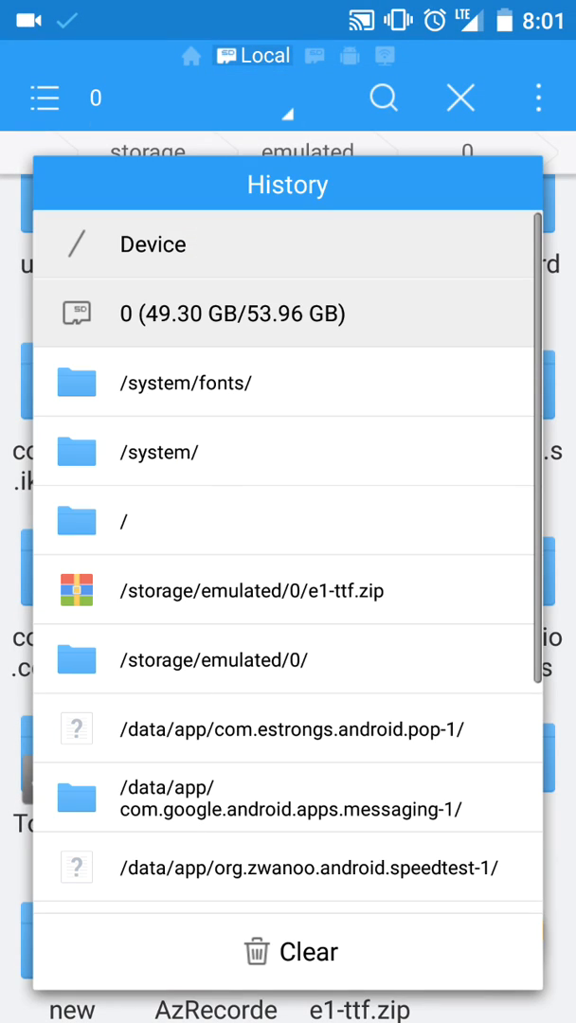
Set NotoColorEmoji.ttf permissions to Owner RW, Group R, Other R (rw-r--r--) in its Properties
click(151, 245)
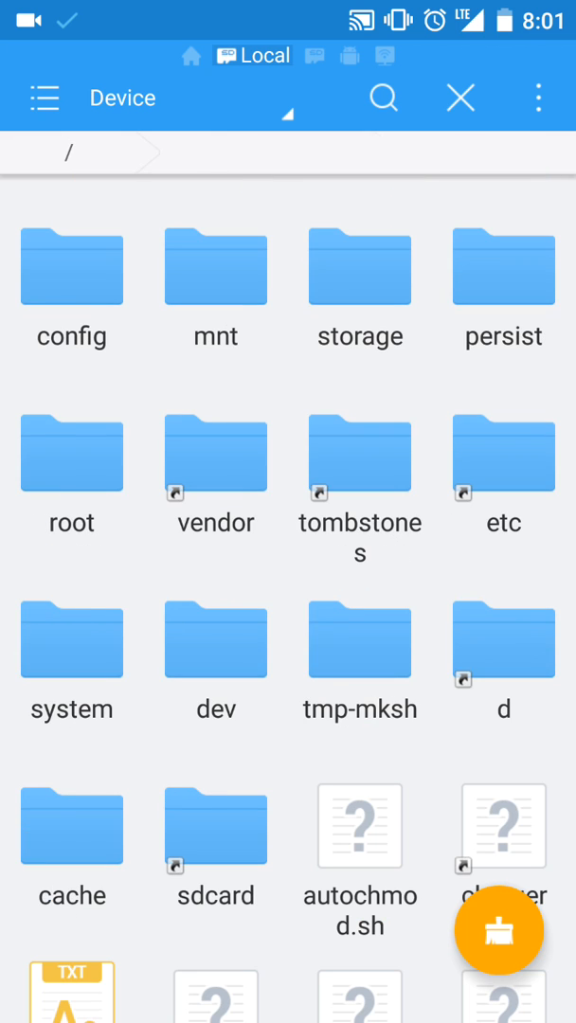
scroll(down, 3)
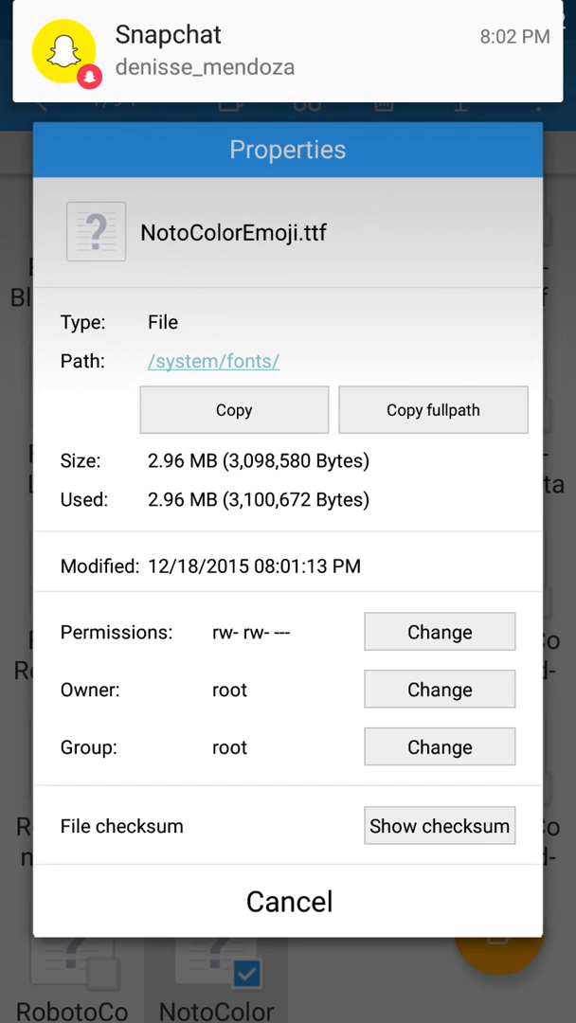
click(440, 631)
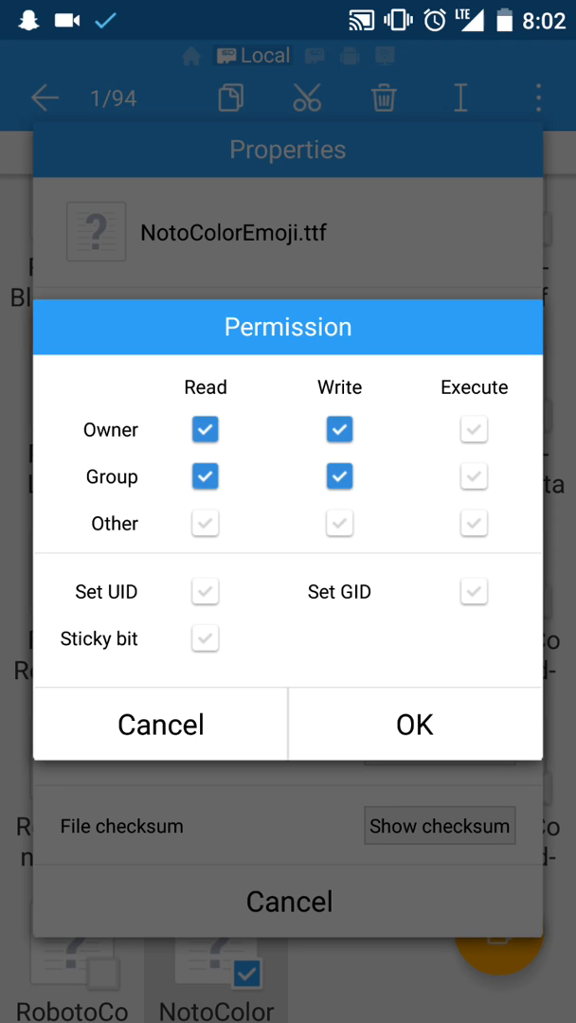
click(337, 477)
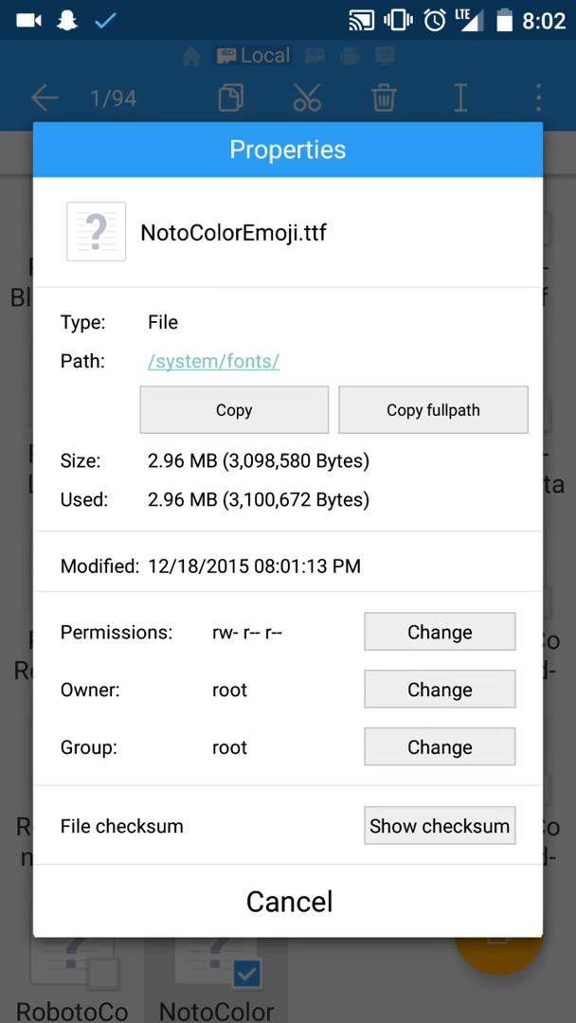
click(288, 902)
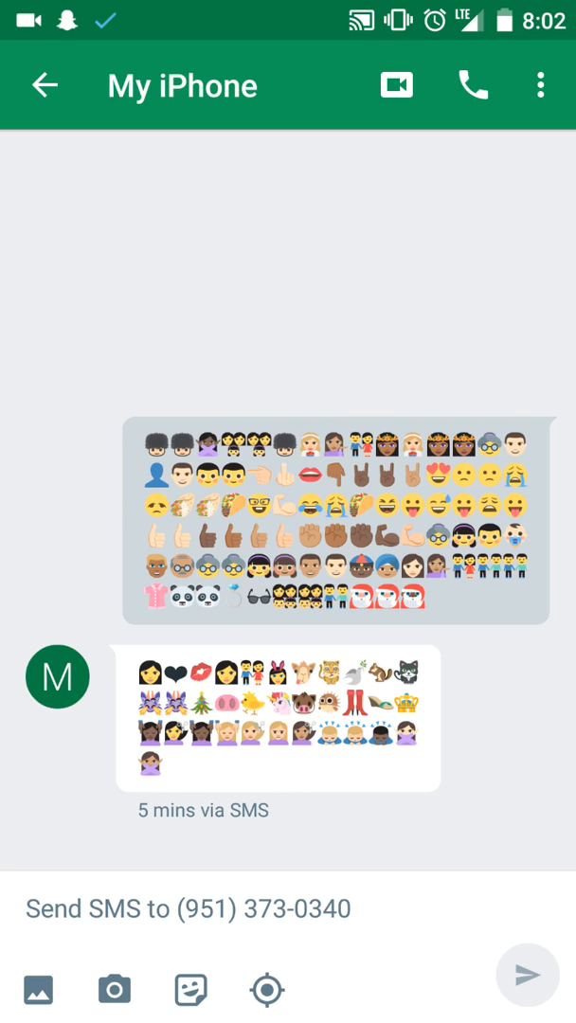
Insert an EmojiOne emoji and test the 'skin5' shortcut in a Hangouts draft, then show recent apps
click(190, 907)
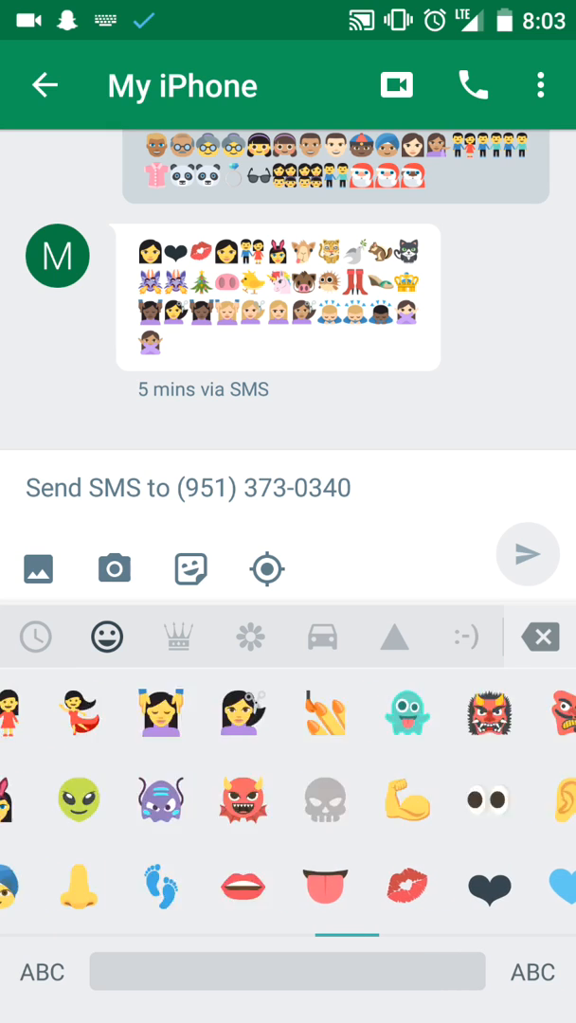
scroll(left, 3)
text(🙍)
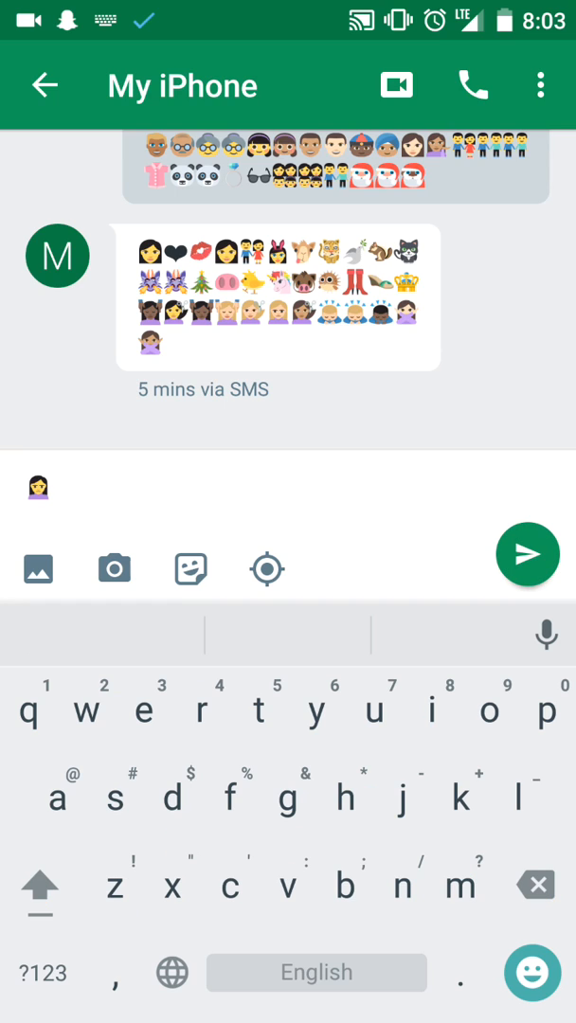
text(ski)
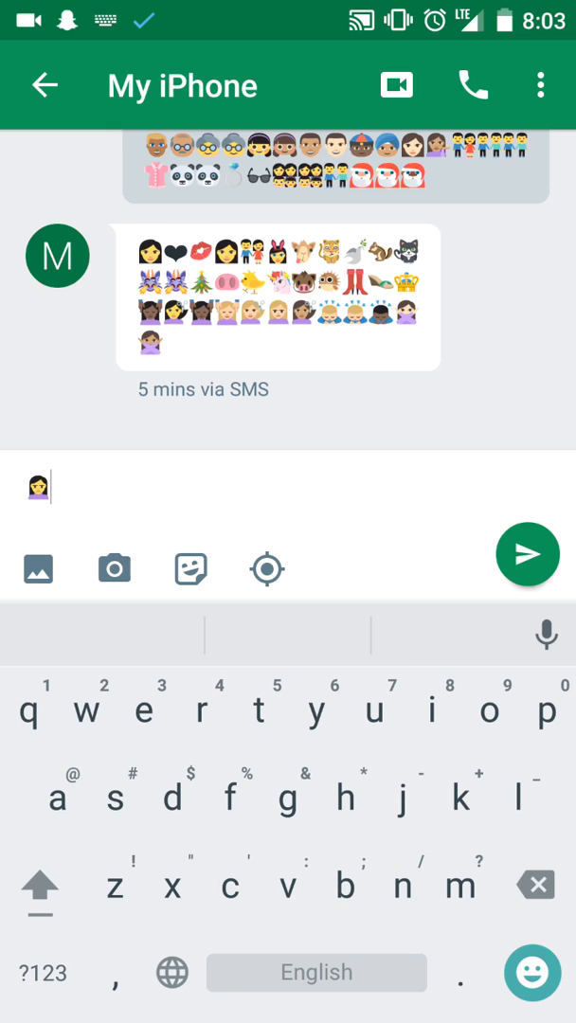
text(skin)
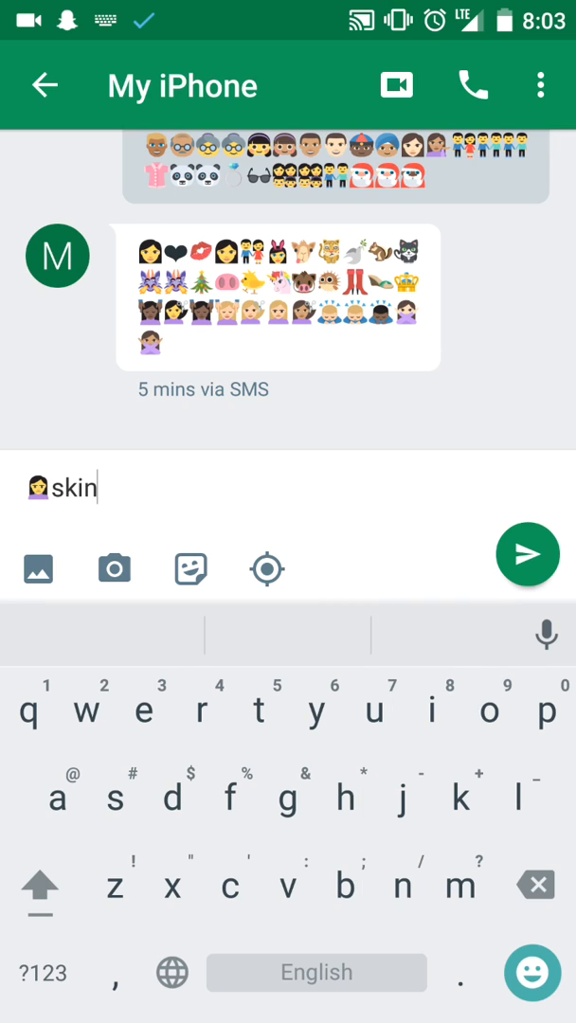
text(5)
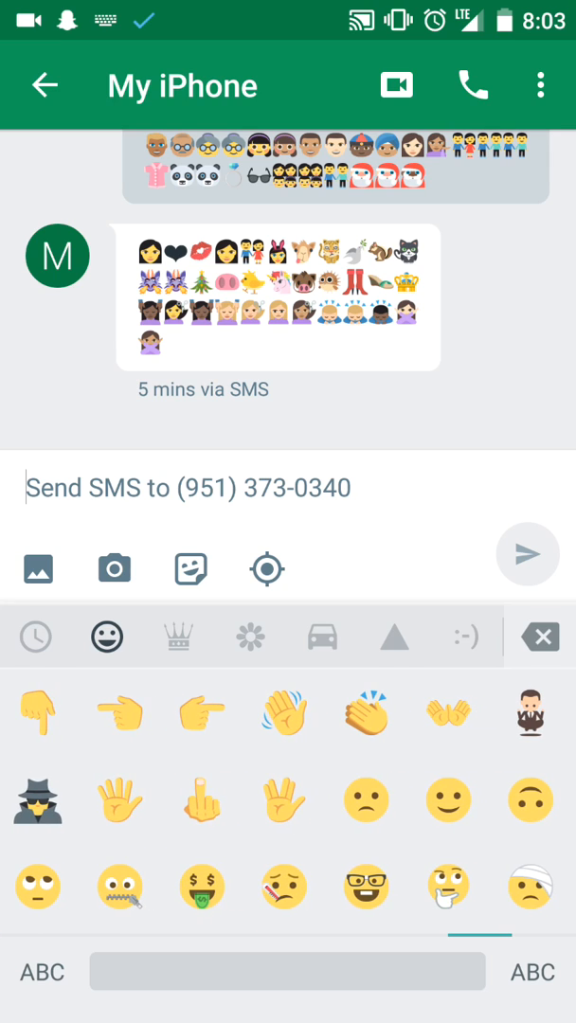
click(201, 799)
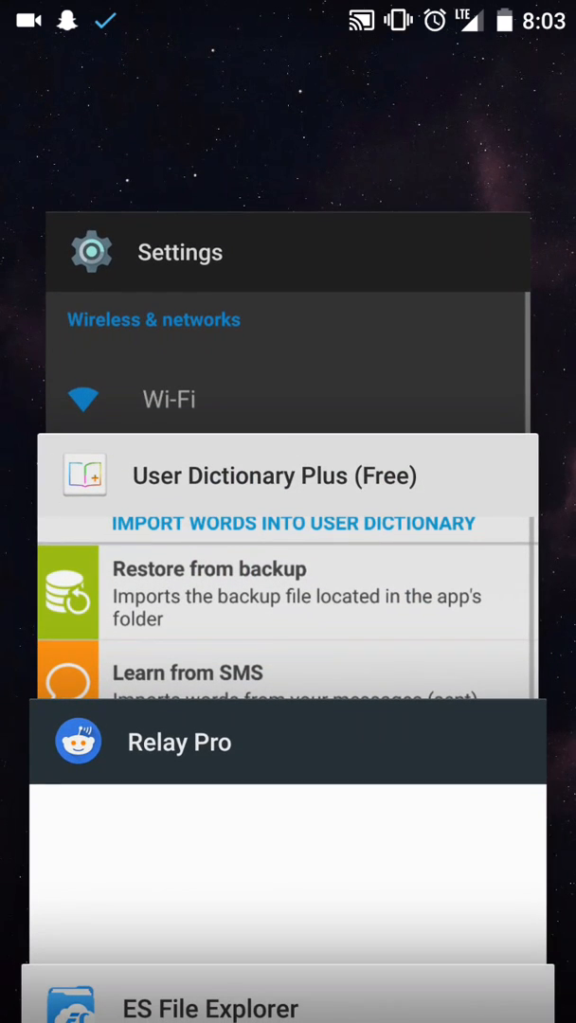
Switch to User Dictionary Plus and scroll down to its Manage User Dictionary and utility options
click(274, 476)
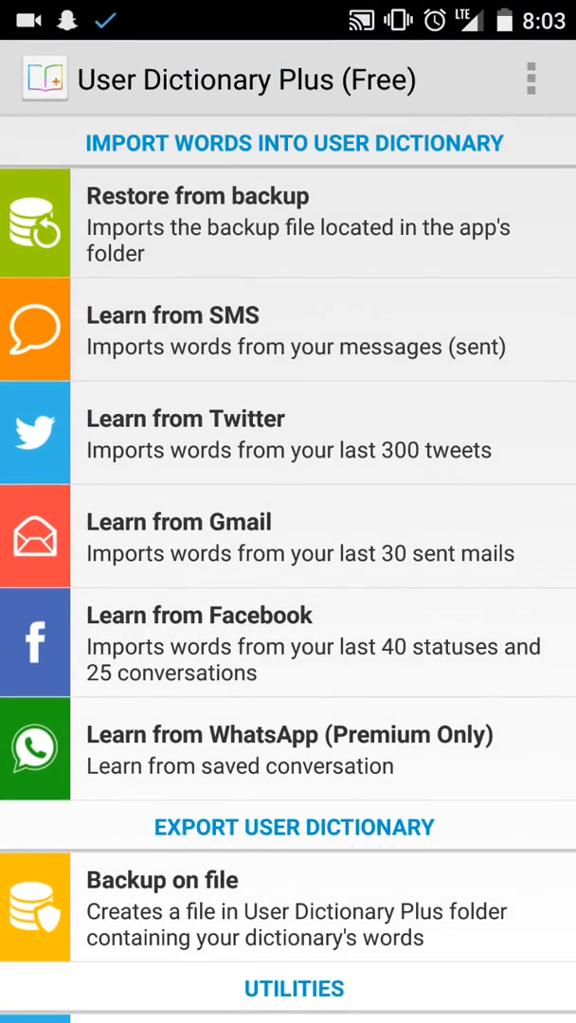
scroll(down, 3)
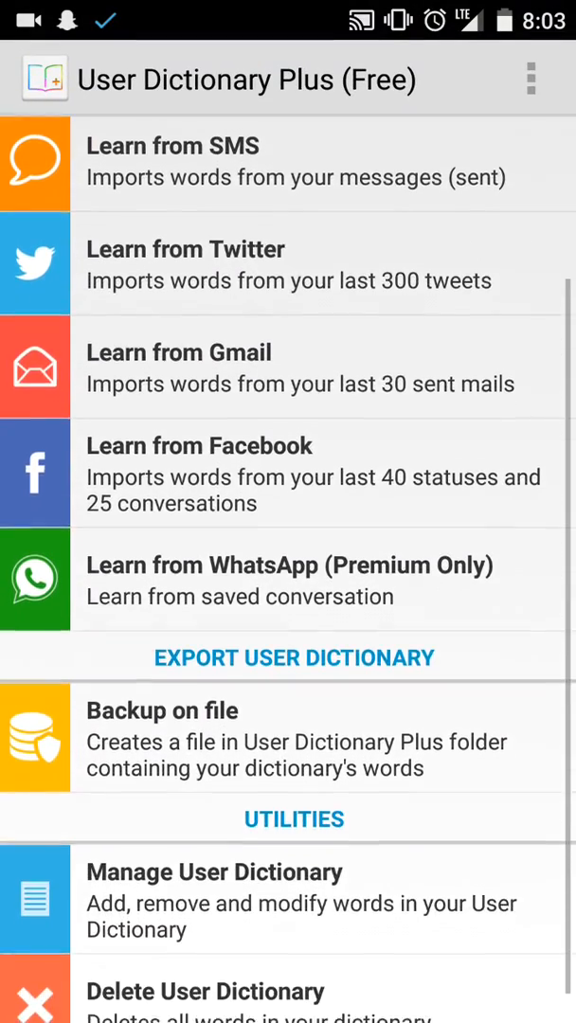
scroll(down, 3)
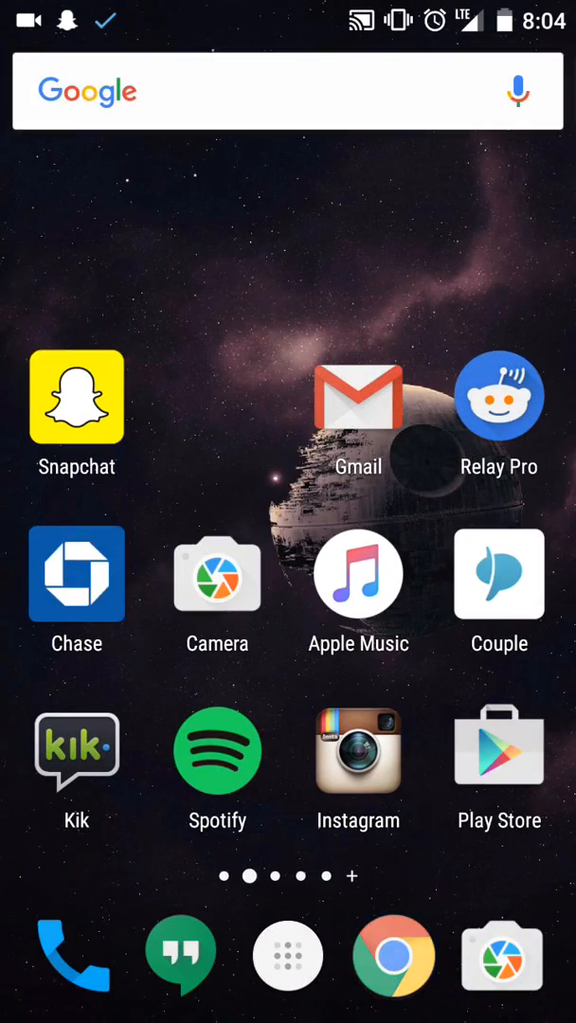
In Chrome on emojipedia.org/modifiers, go to the Emoji Modifier Fitzpatrick Type-1-2 page
click(394, 955)
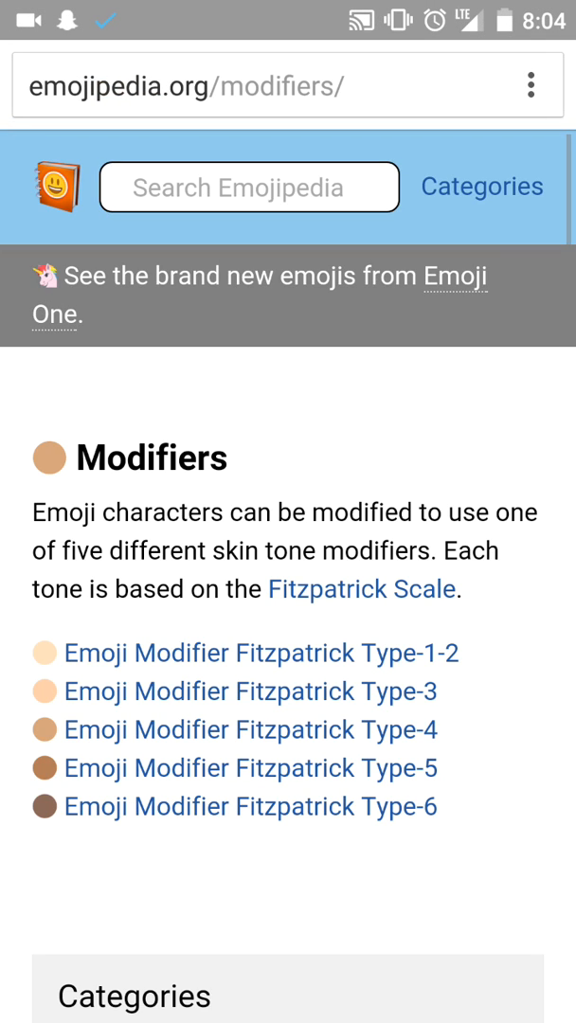
scroll(down, 3)
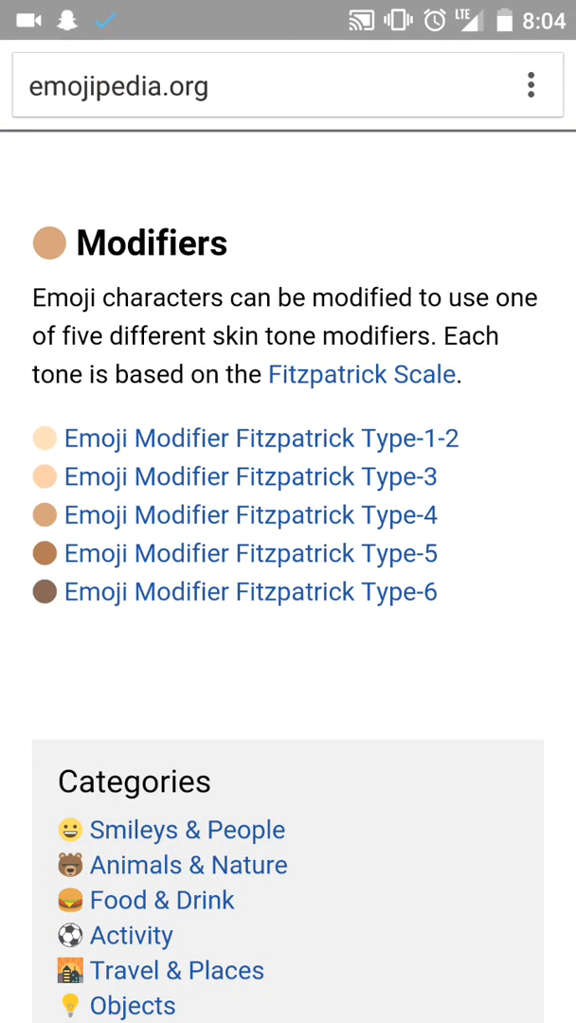
click(261, 438)
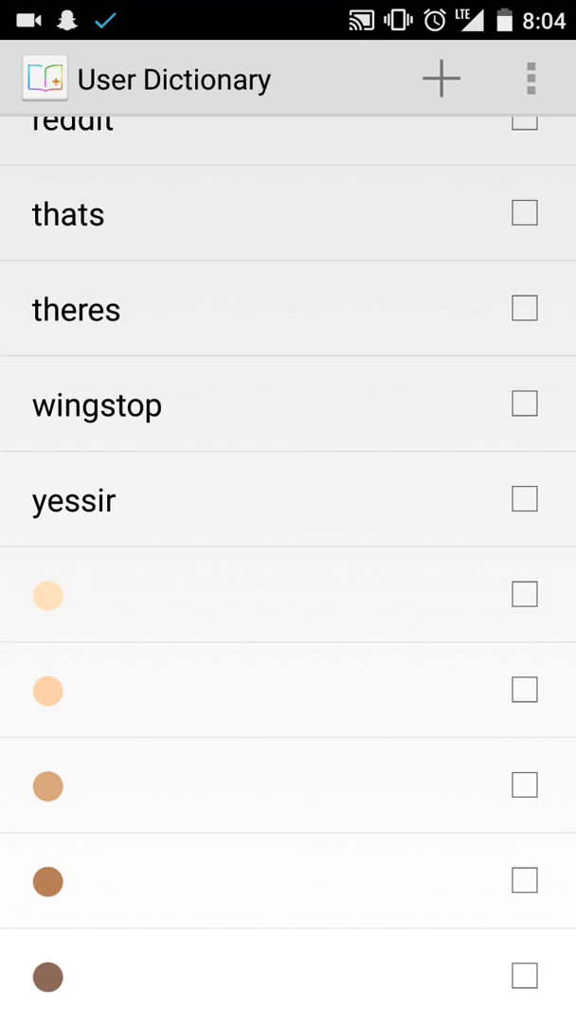
Add a dictionary entry with the Type-1-2 modifier as the word and 'skin' as its shortcut
click(439, 80)
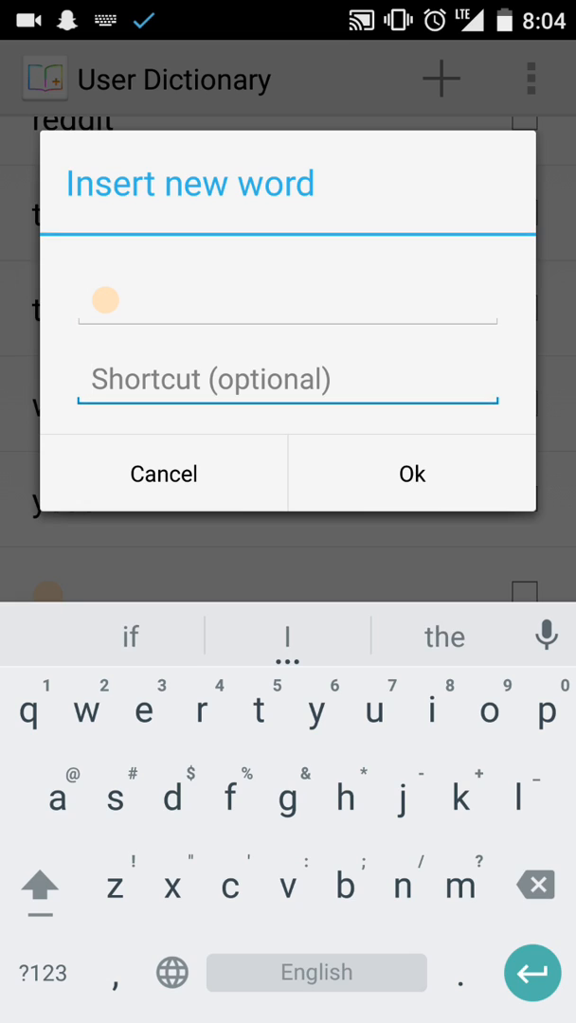
text(skin)
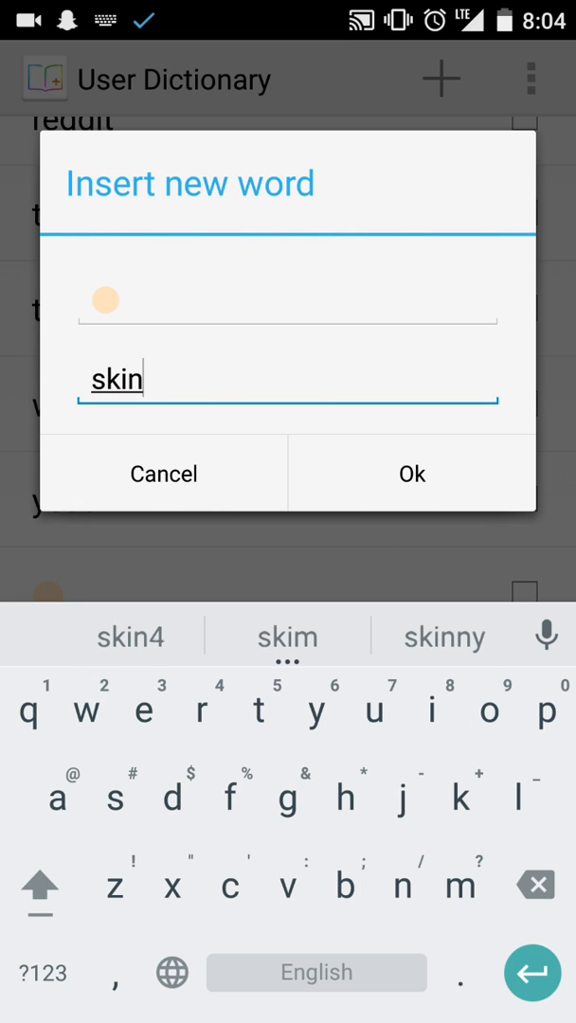
click(41, 974)
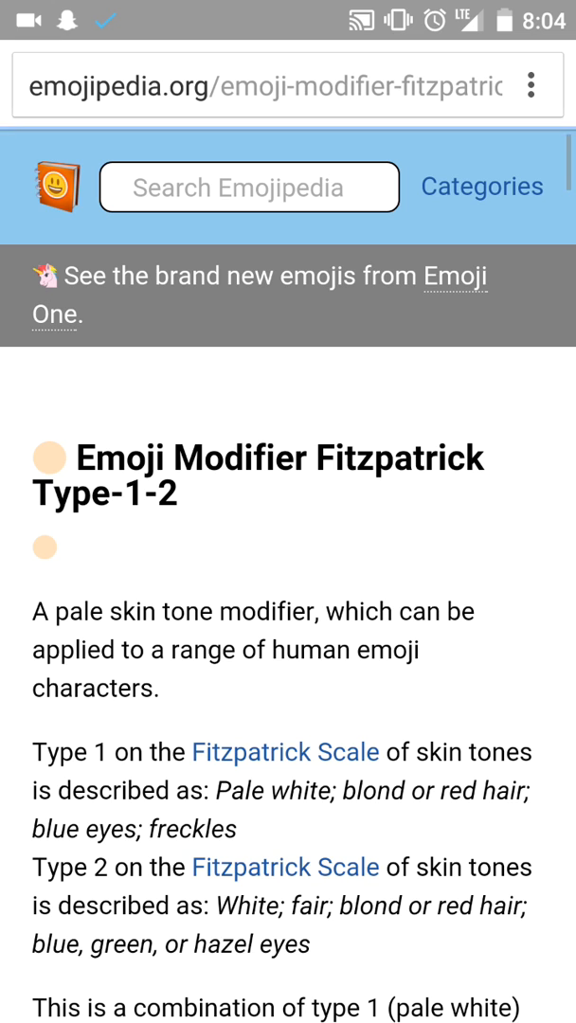
Scroll down the Fitzpatrick Type-1-2 page to its list of supported modifier emojis
scroll(down, 3)
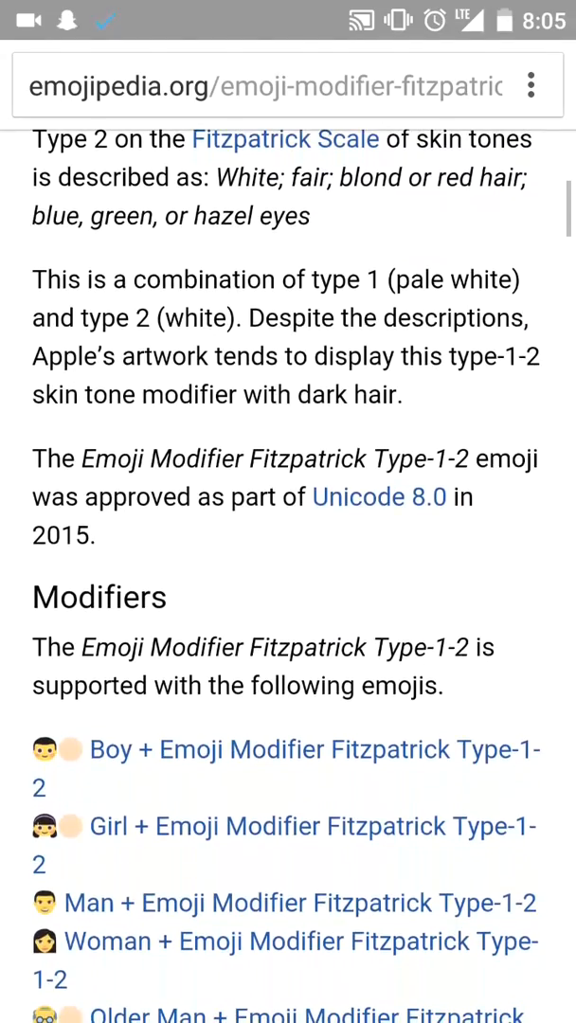